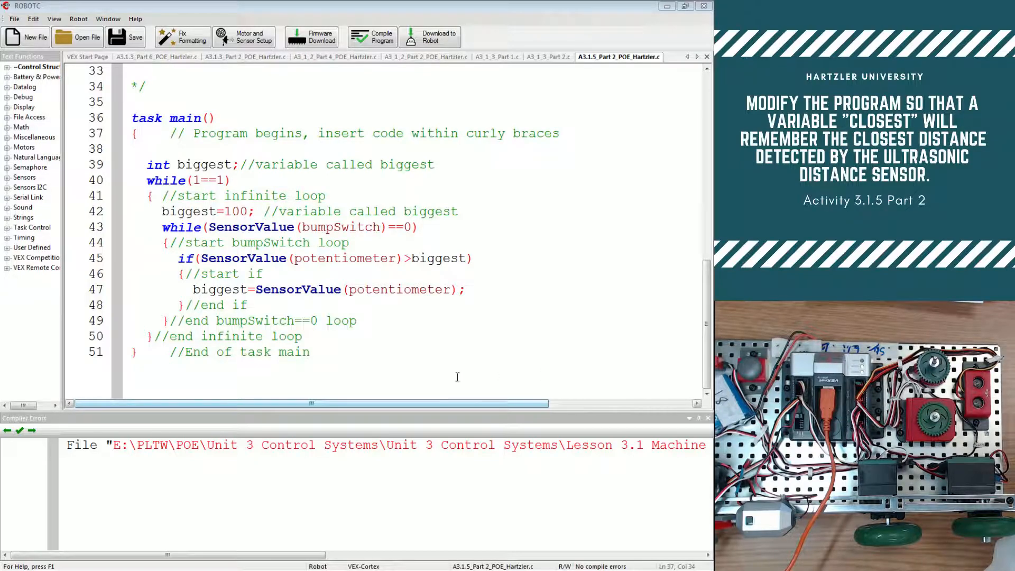
Step: Change the loop-start reset from biggest=100 to biggest=0
drag(146, 165, 310, 351)
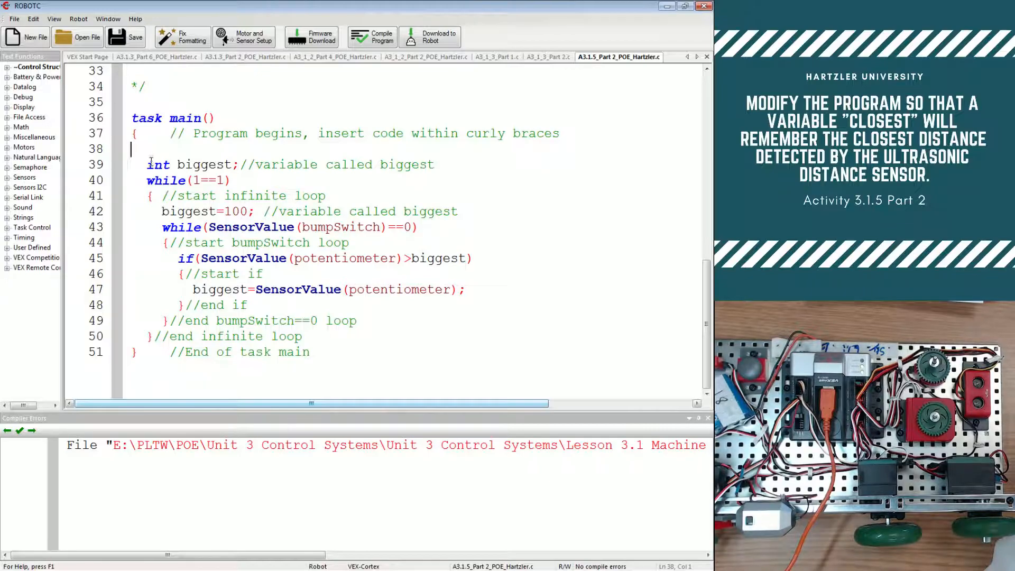
click(207, 164)
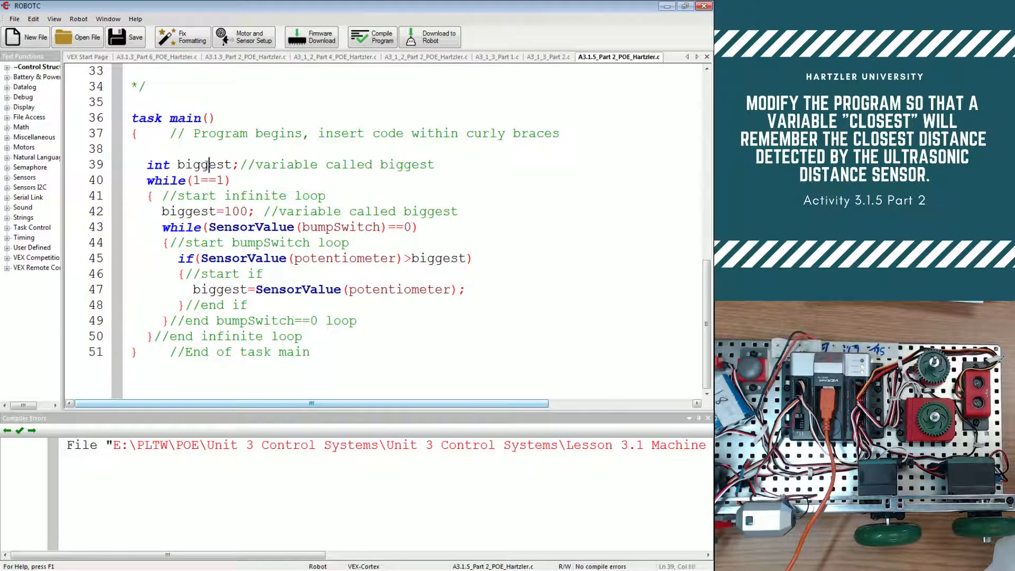
double_click(203, 164)
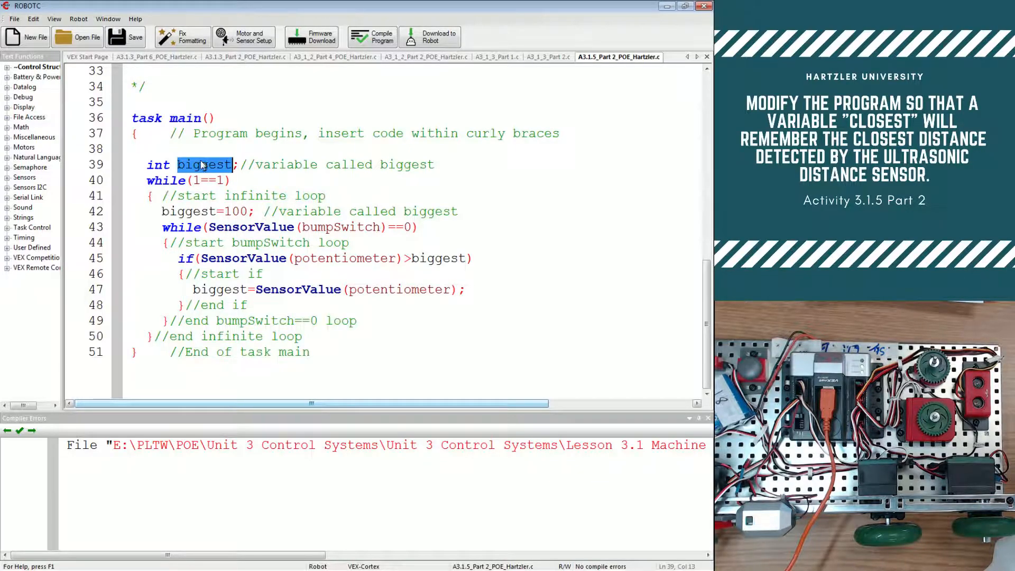
click(166, 181)
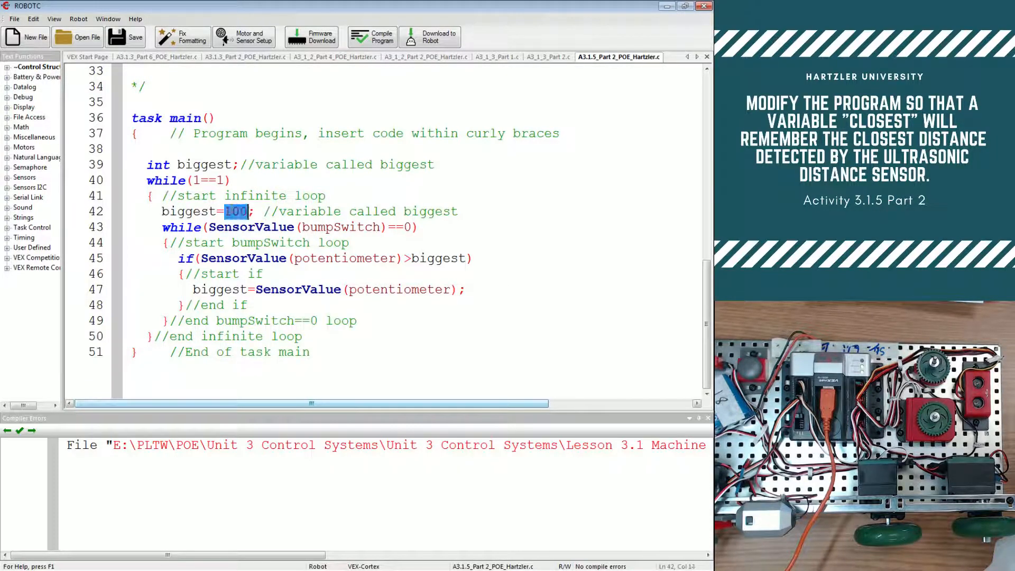
text(0)
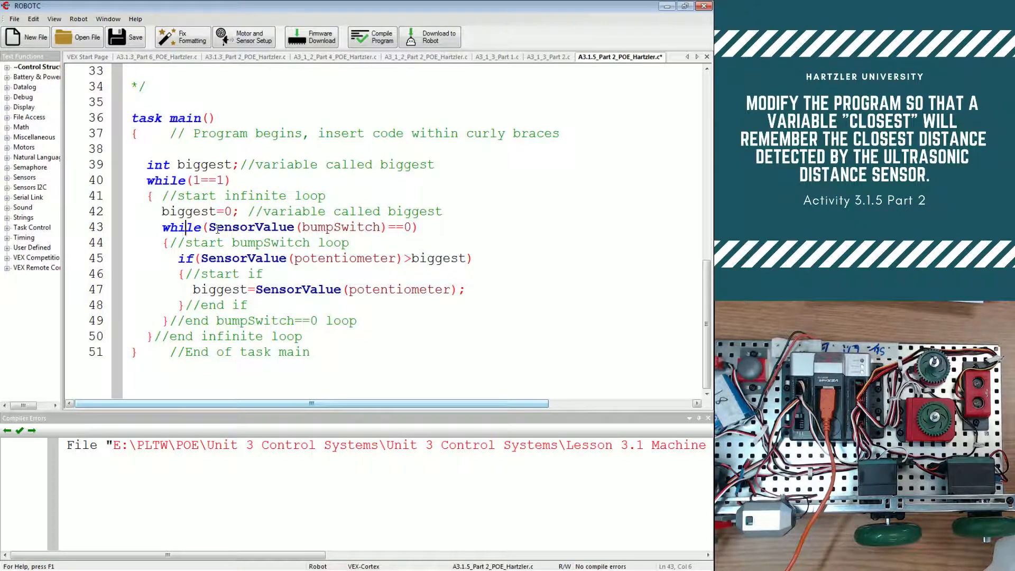
Step: Review biggest in the if comparison and assignment, then compile the program
drag(211, 228, 405, 228)
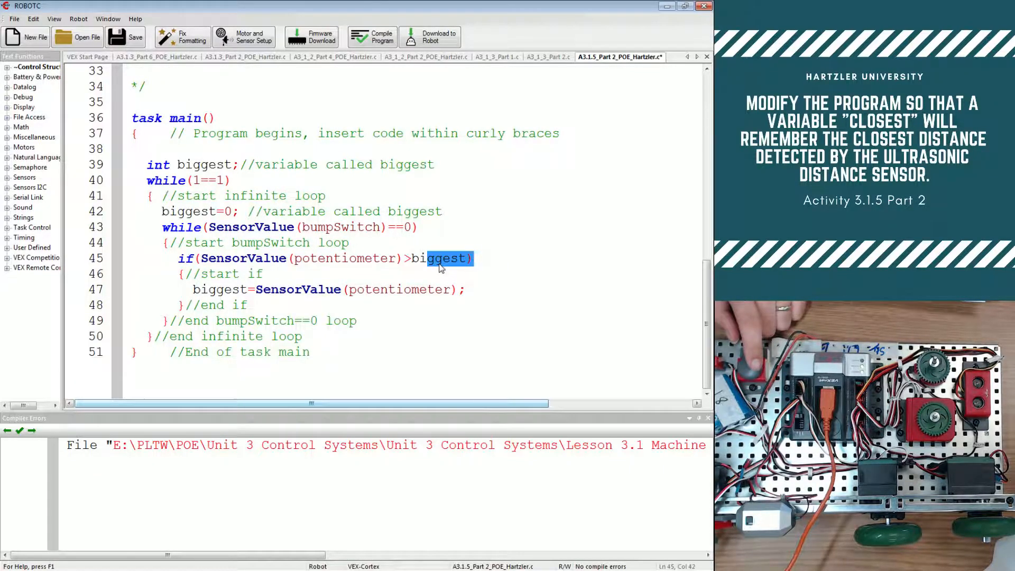
double_click(186, 211)
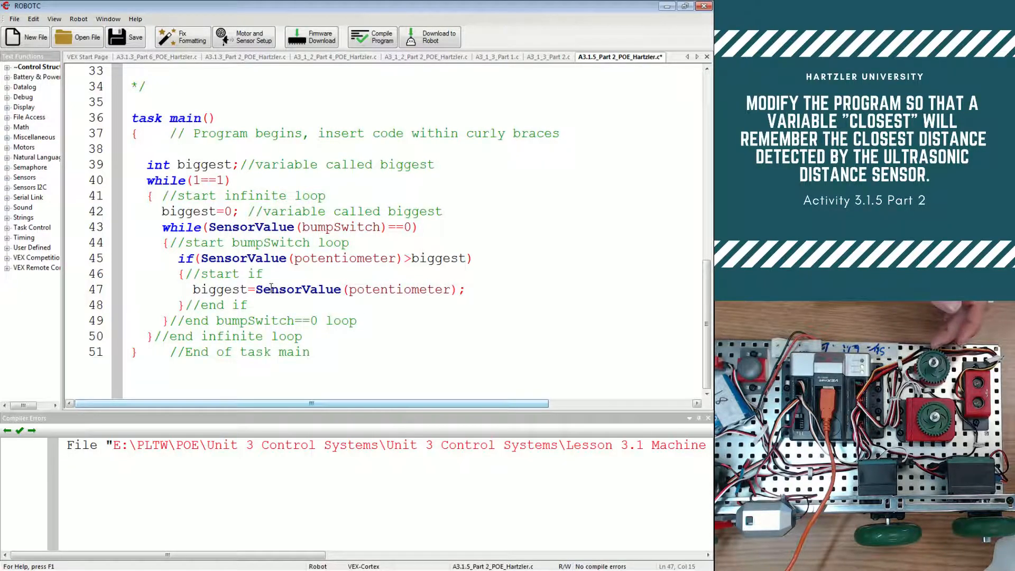
double_click(220, 290)
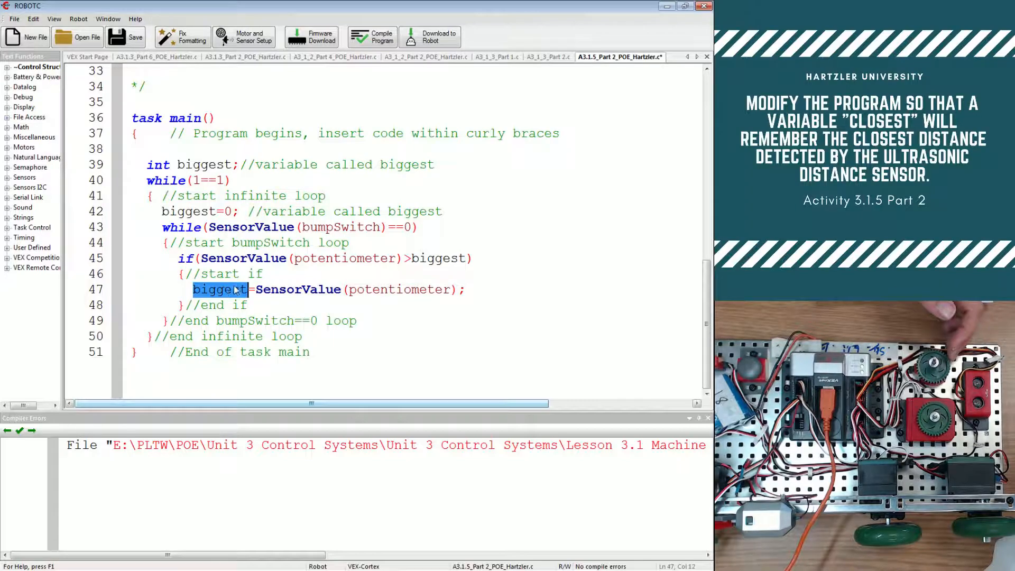
click(371, 36)
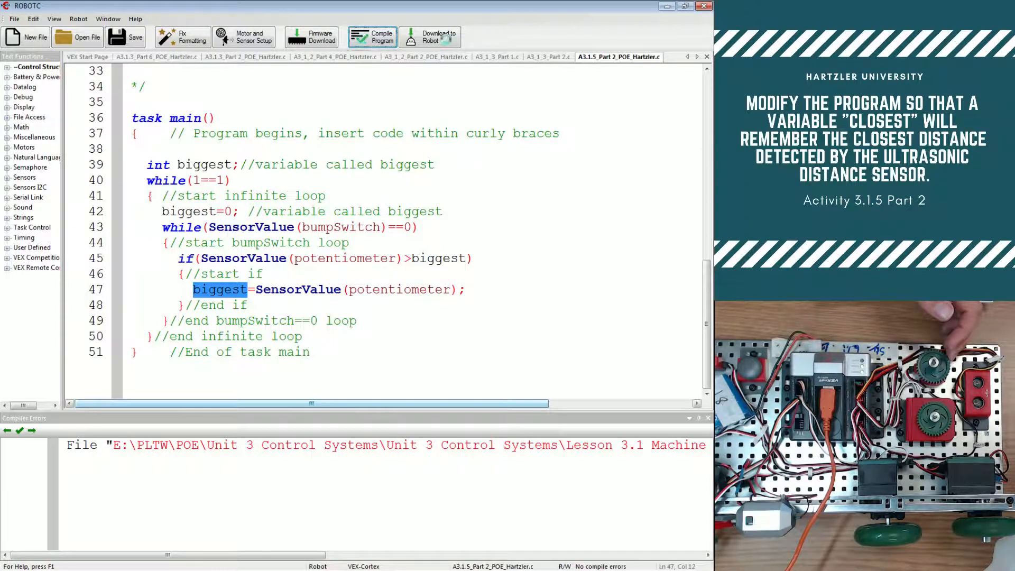
Step: Download the compiled program to the robot and bring up the debugger windows
click(429, 36)
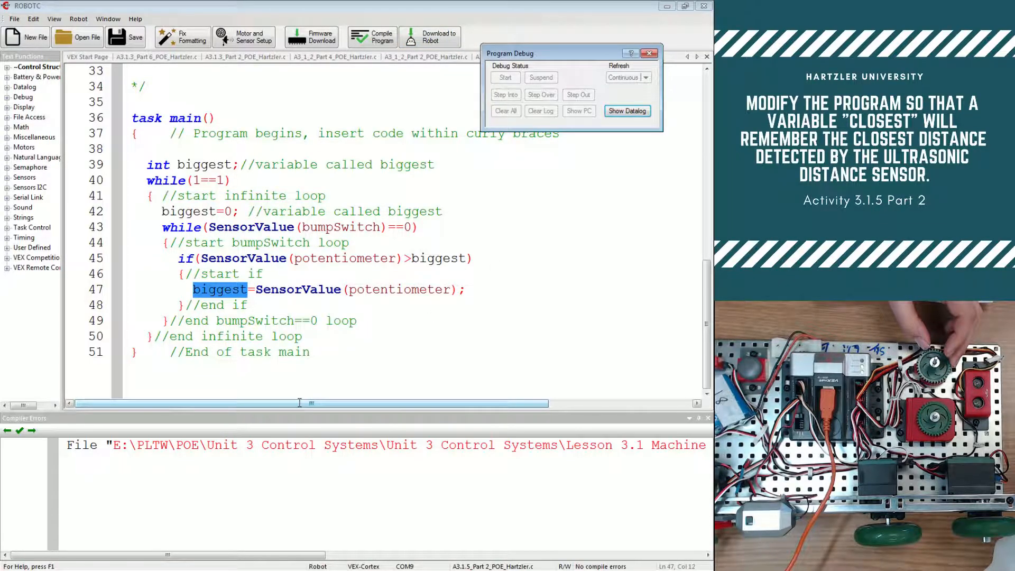
click(506, 78)
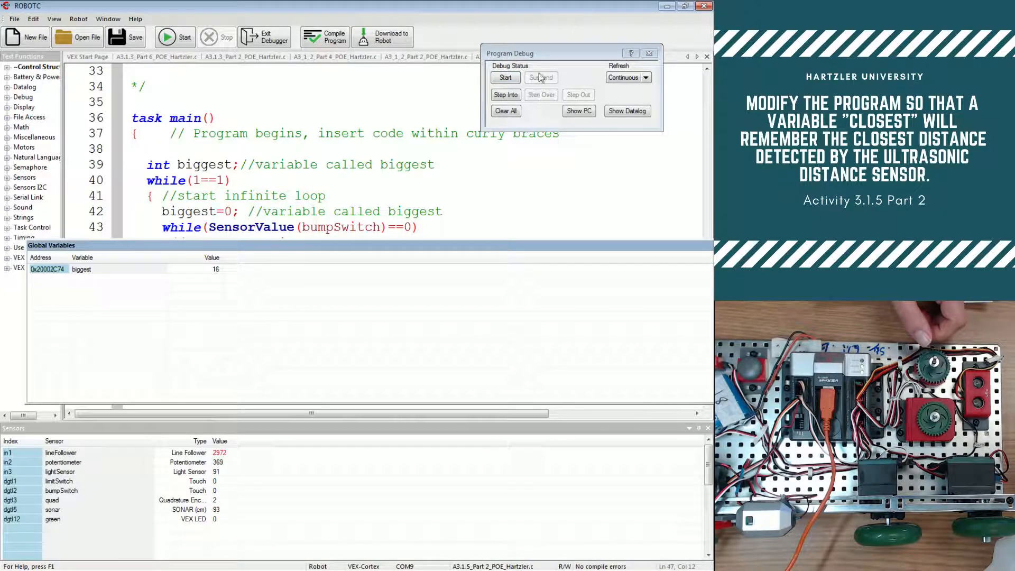
Step: Run the program, watch biggest climb to 1170, then exit the debugger
click(505, 77)
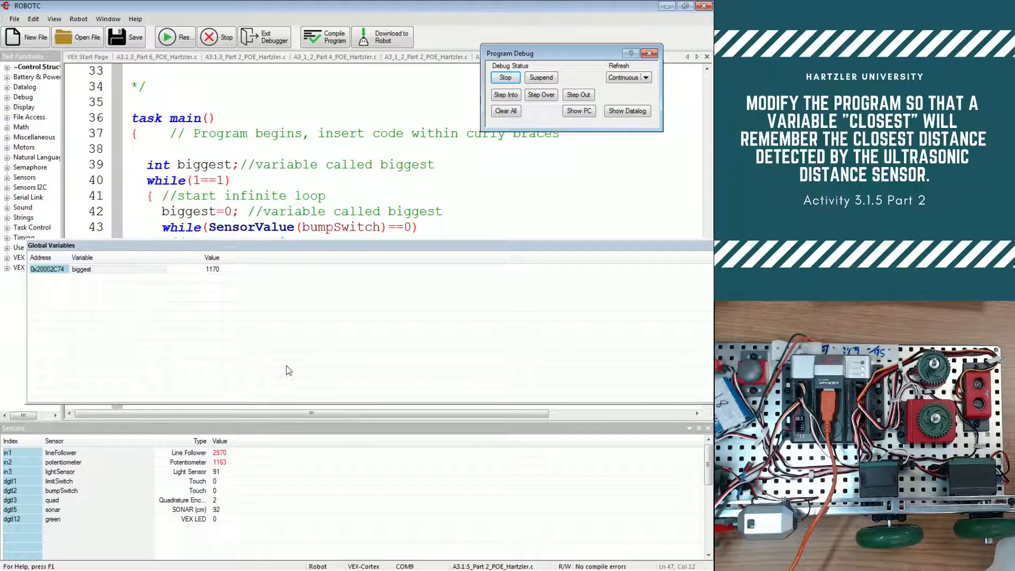
click(504, 77)
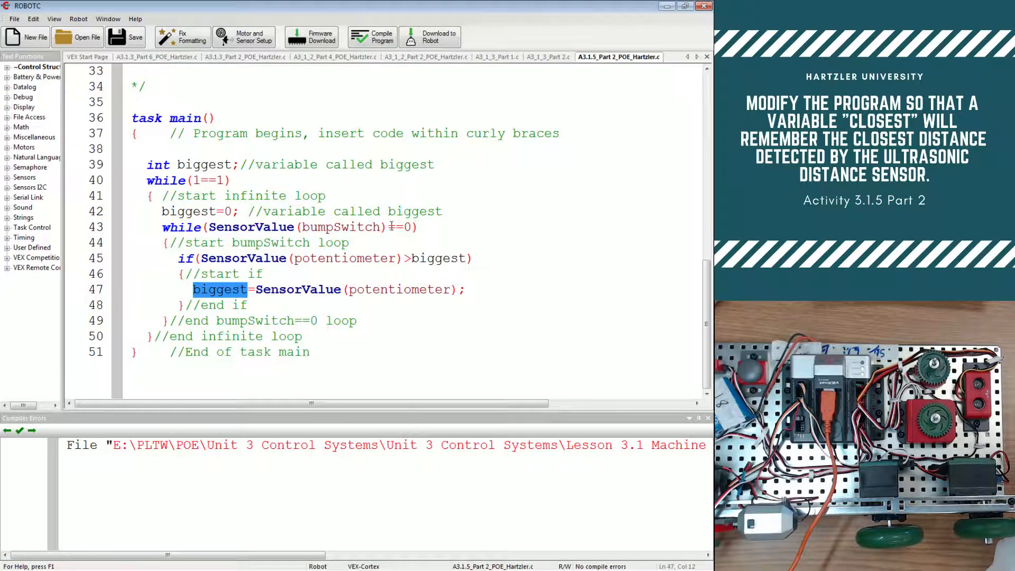
Step: Rename biggest to closest in the variable declaration and its comment
click(411, 290)
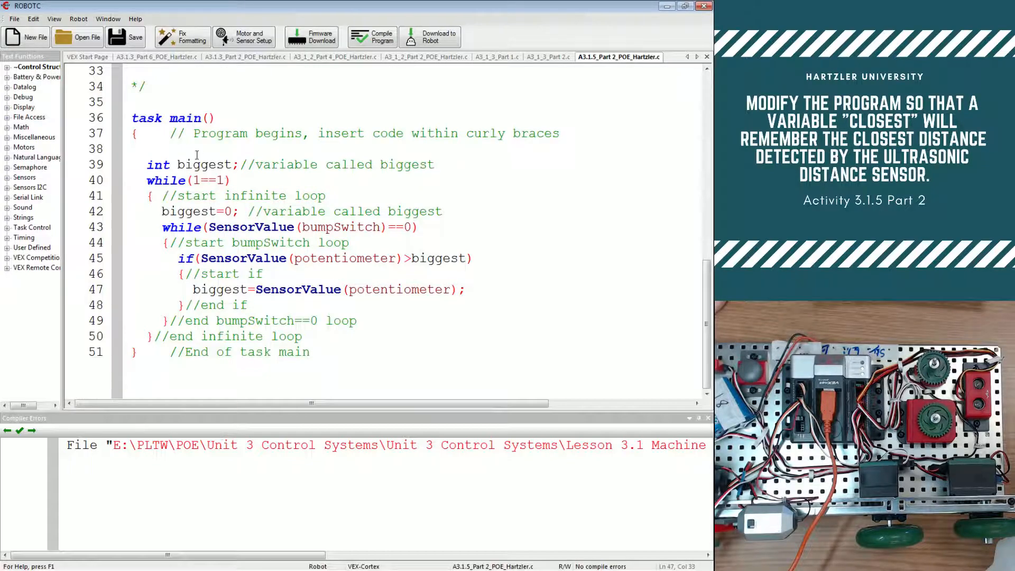
double_click(204, 164)
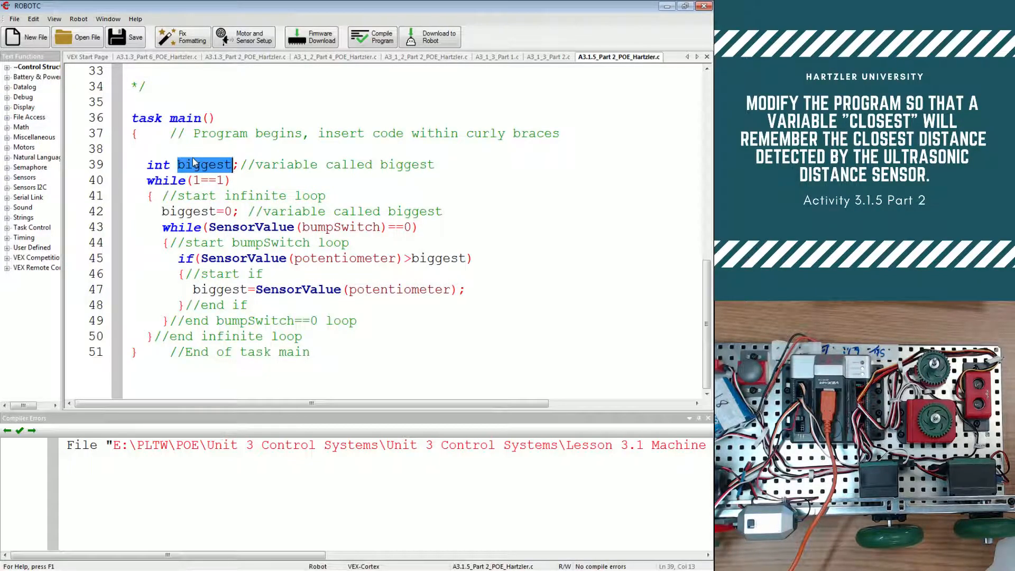
text(closest)
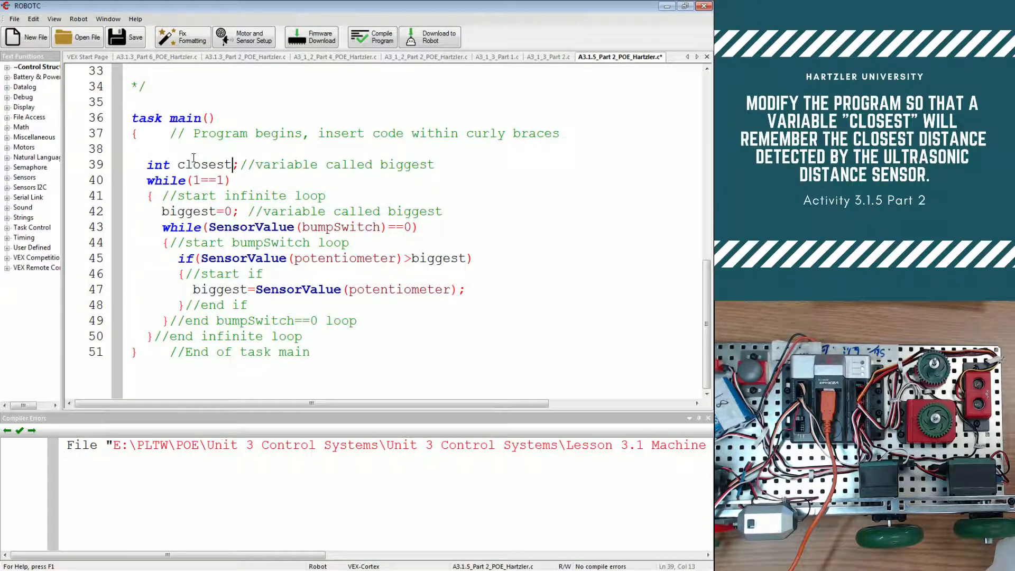
double_click(204, 164)
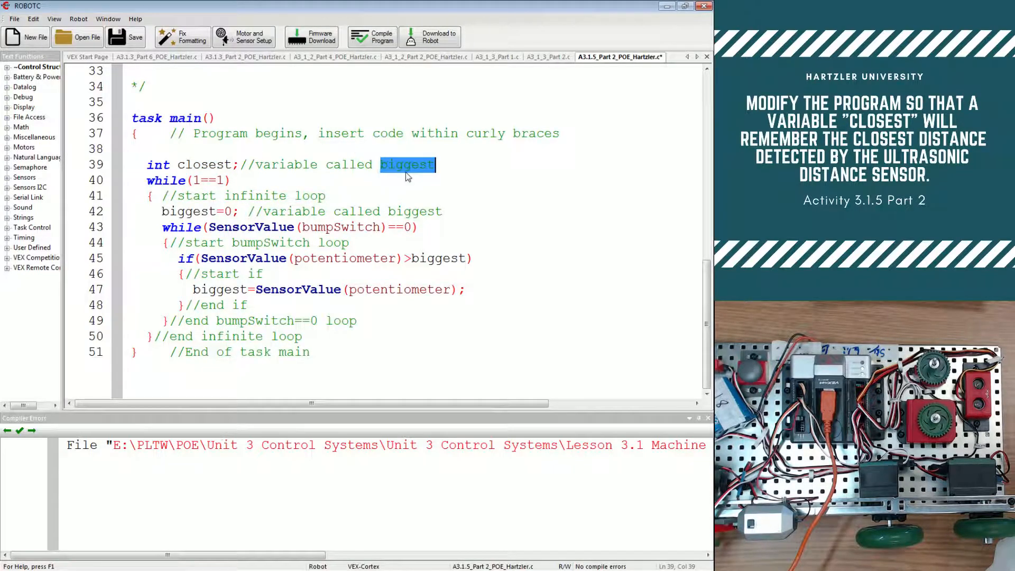
text(closest)
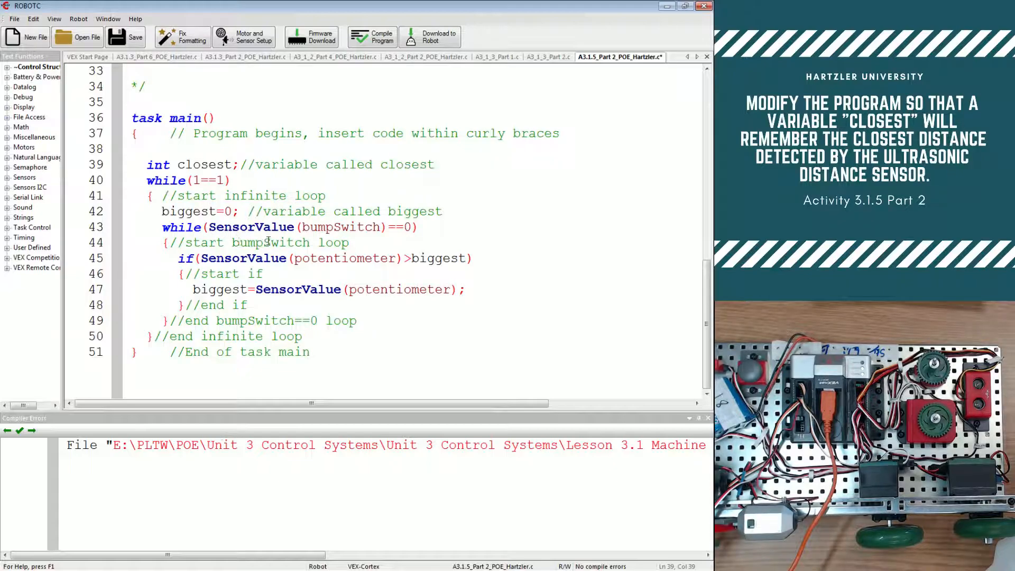
text(closest)
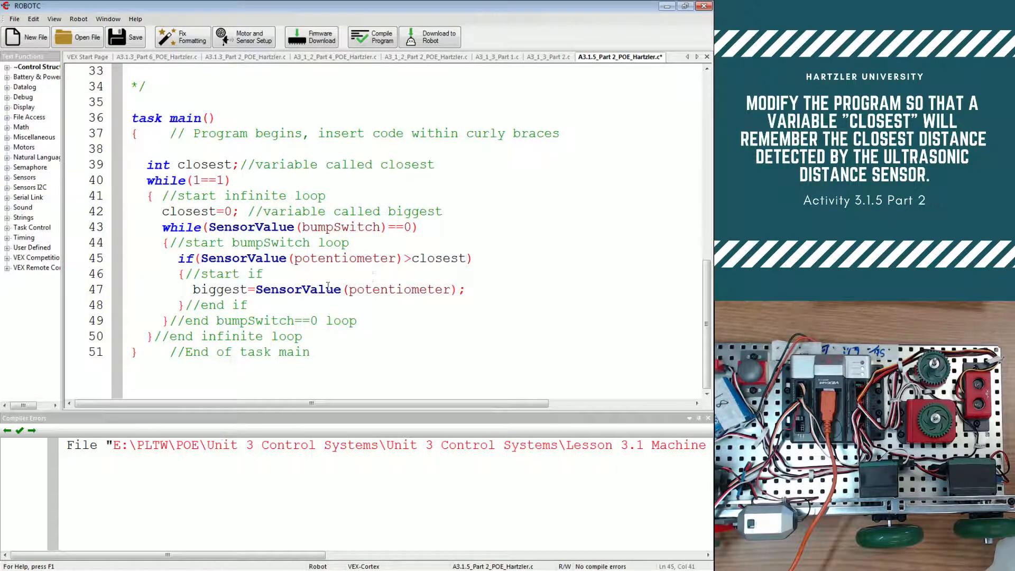
Step: Rename biggest to closest in the if assignment and line 42 comment, then select potentiometer
double_click(218, 290)
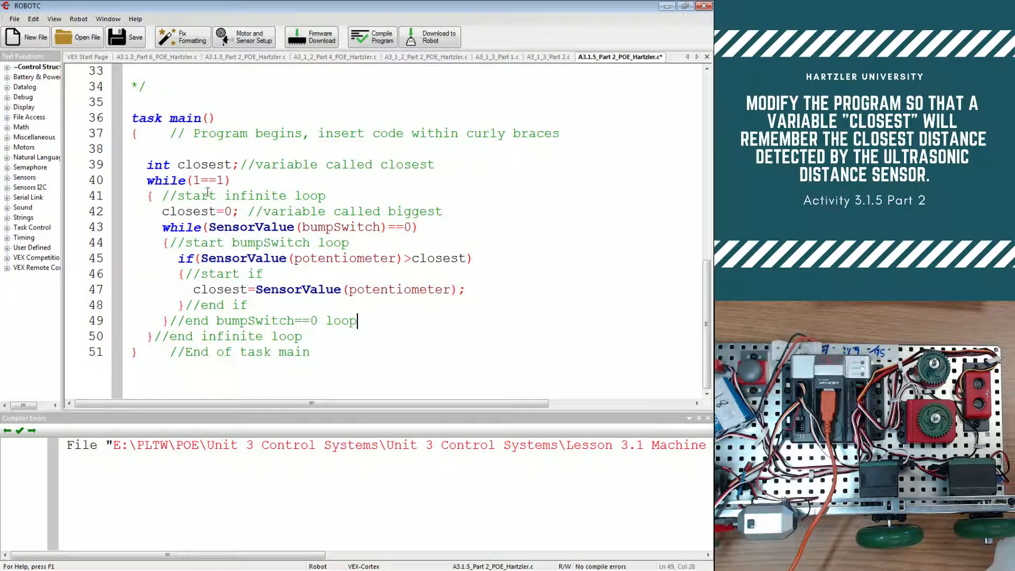
double_click(415, 212)
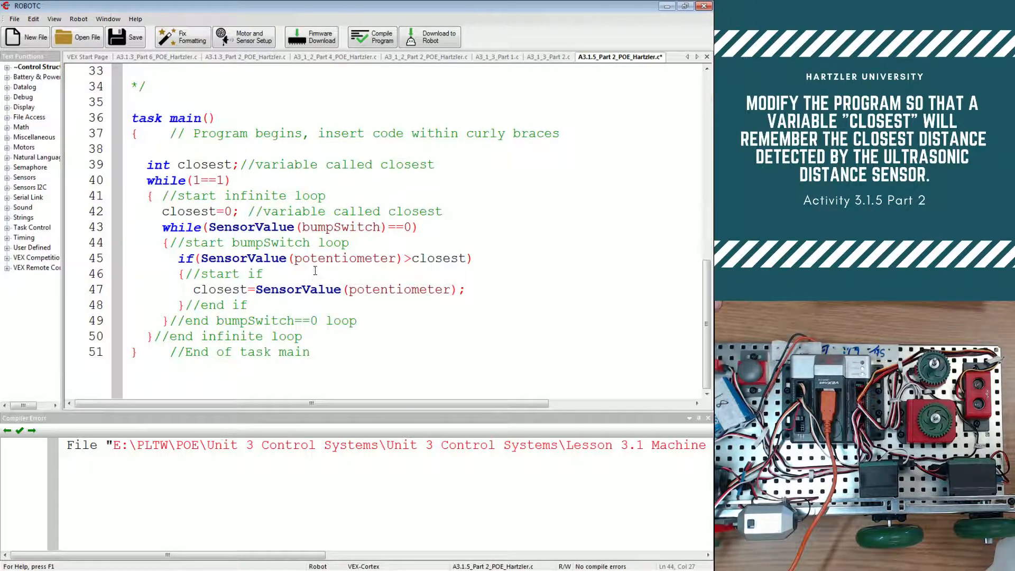
double_click(347, 258)
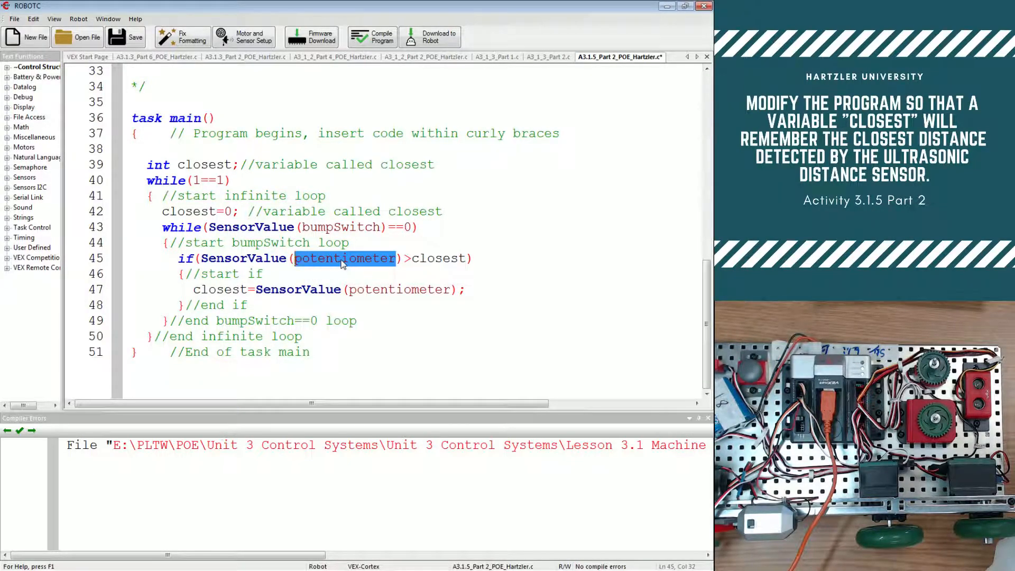
Step: Replace potentiometer with sonar in the if condition and the assignment line
text(sonar)
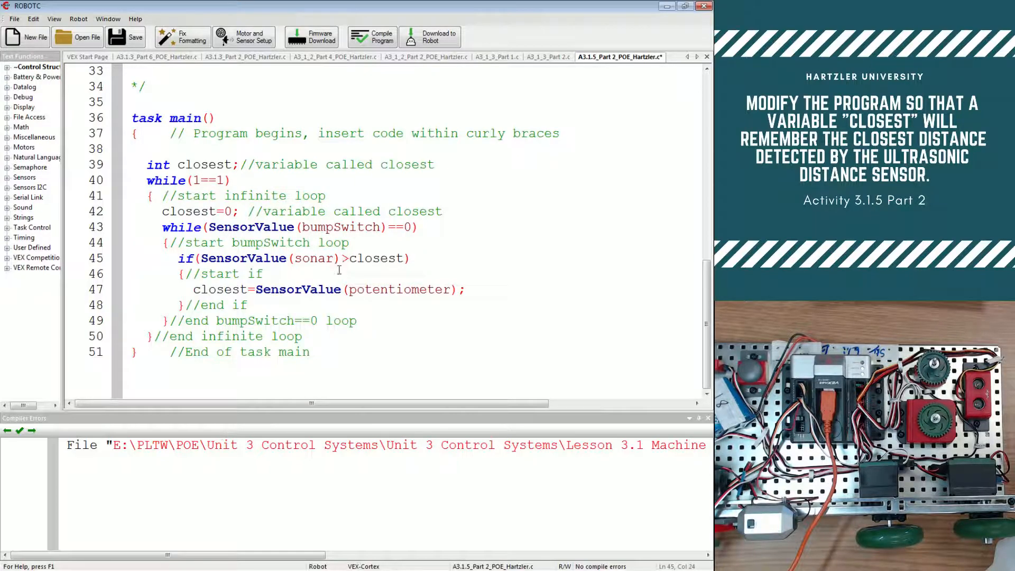
double_click(399, 290)
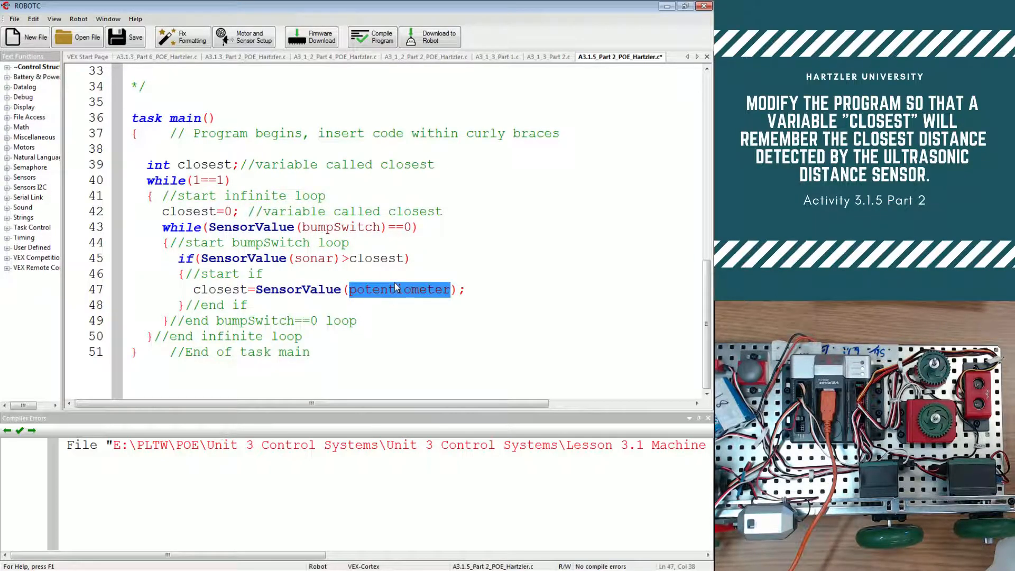
text(sonar)
click(294, 258)
text(<)
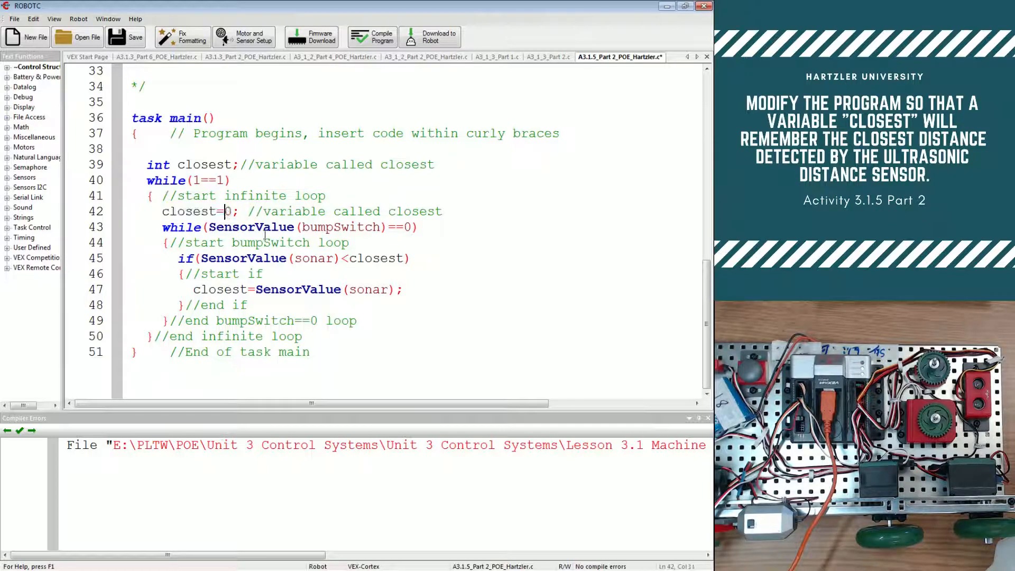
Step: Start closest at 100, download to the robot and run so closest reads the sonar's 92
text(100)
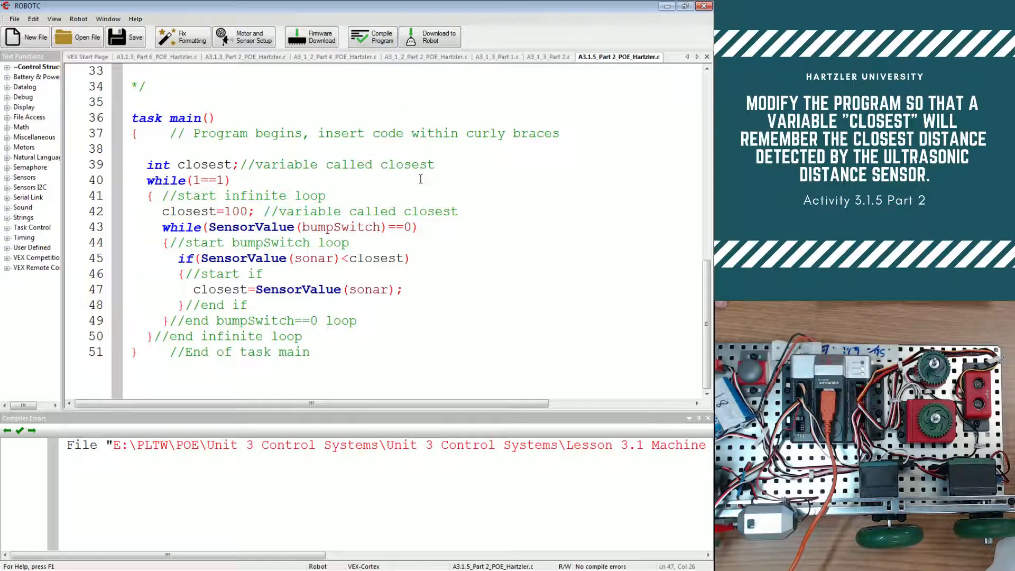
click(430, 37)
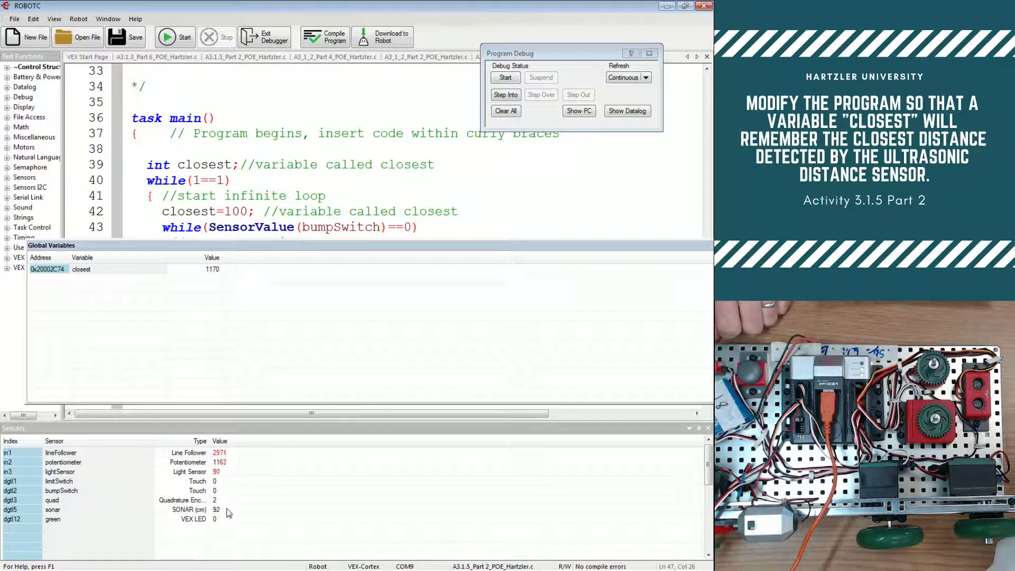
click(505, 77)
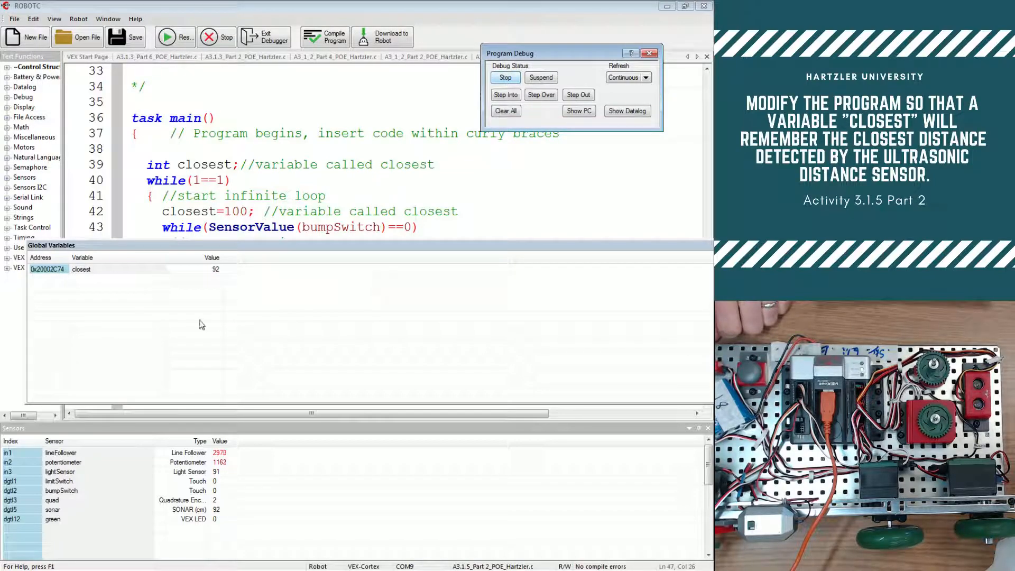